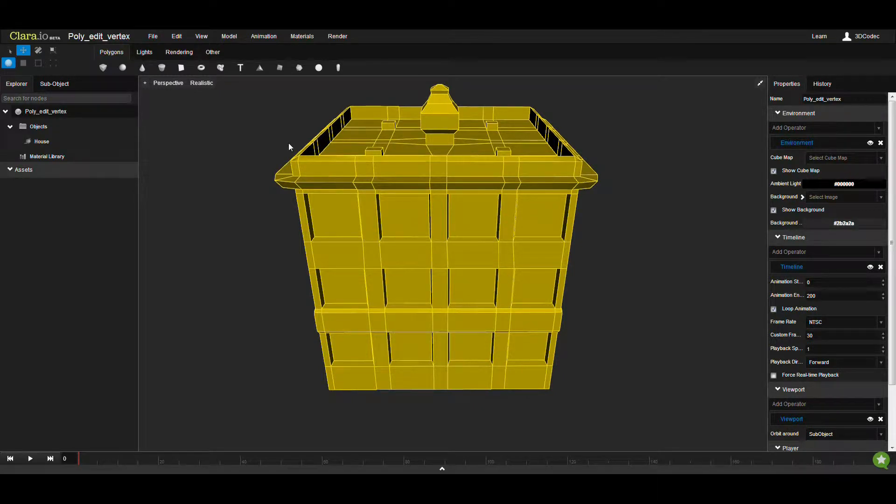
mouse_move(272, 135)
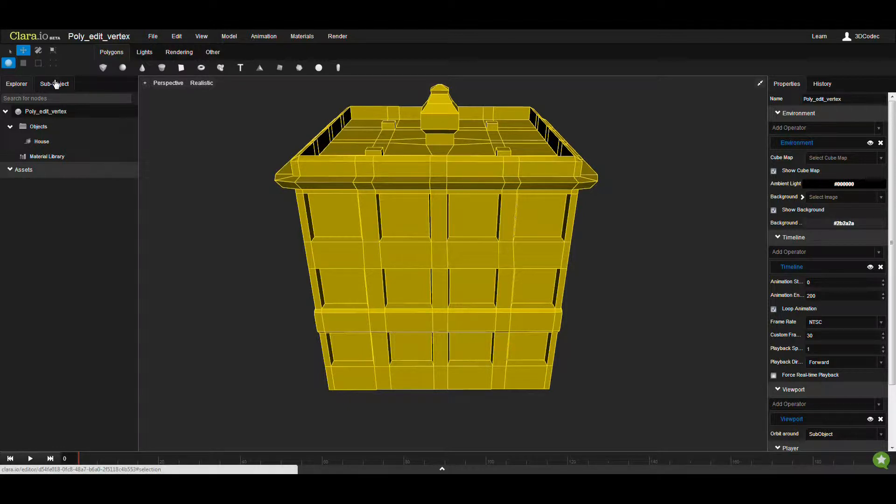
Select the House mesh and enter Sub-Object Vertex editing mode
click(41, 141)
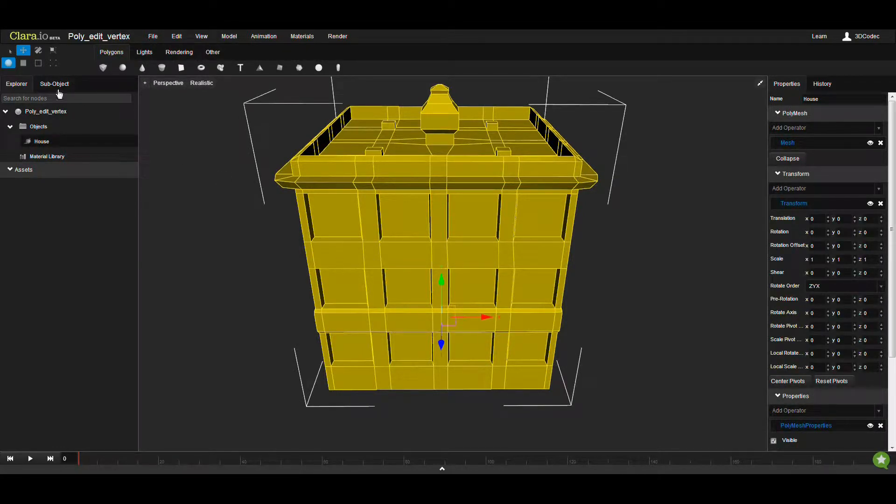
click(52, 63)
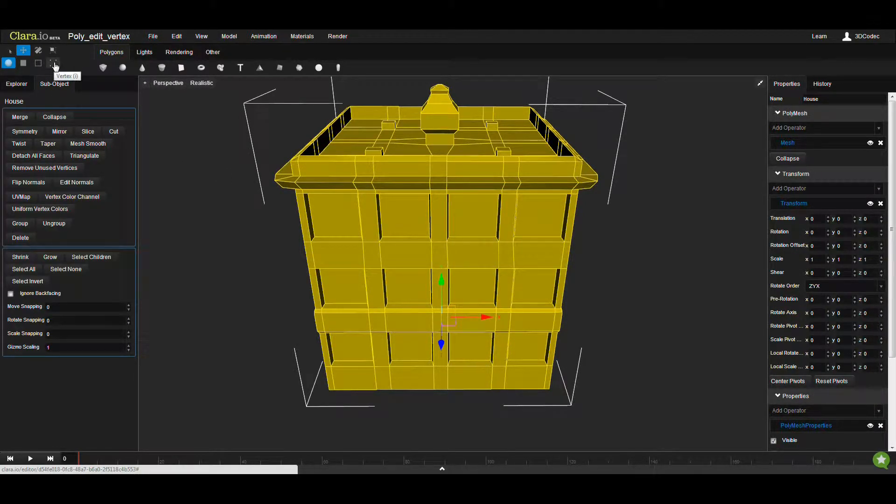
click(52, 63)
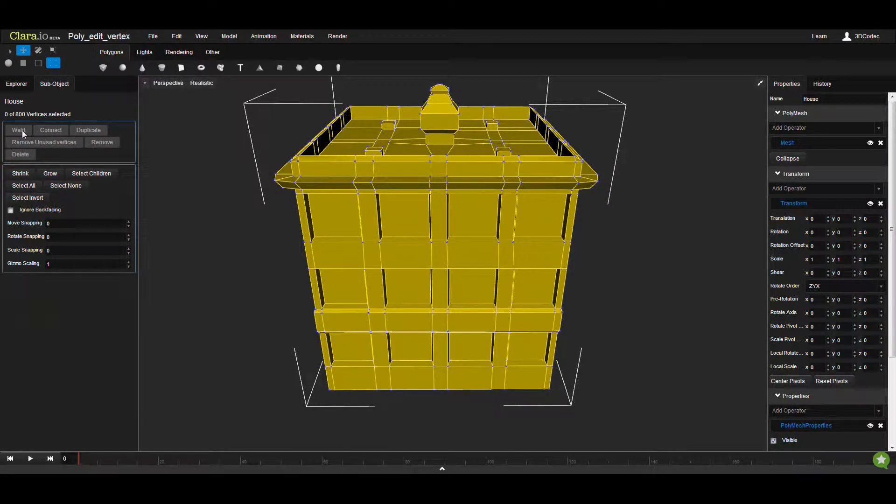
mouse_move(49, 150)
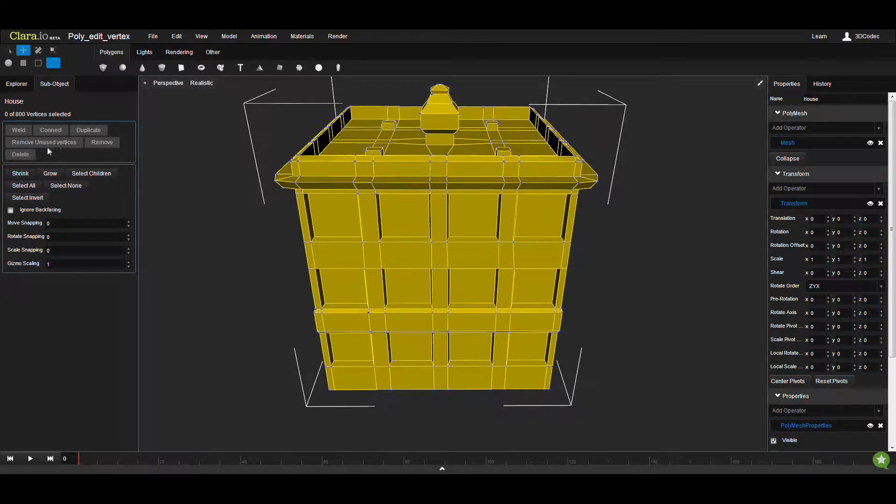
mouse_move(243, 222)
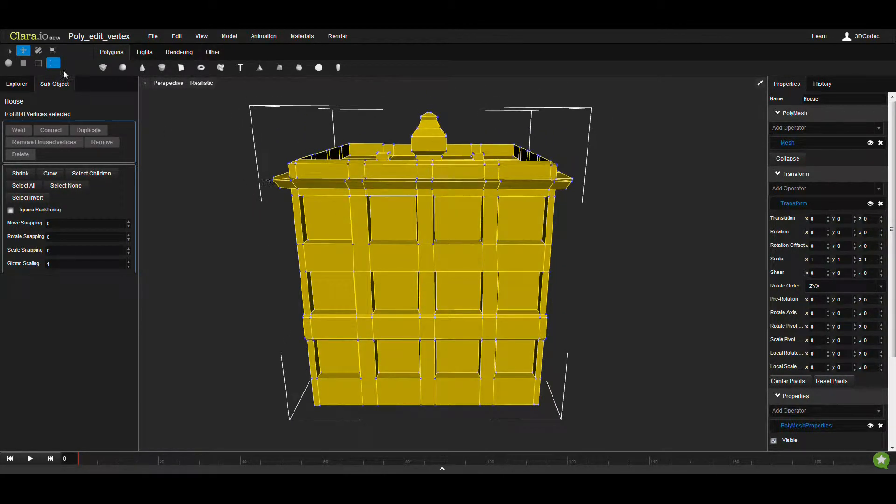
Detach the House's lower-floor faces in Face mode and maximize the Perspective view
click(23, 63)
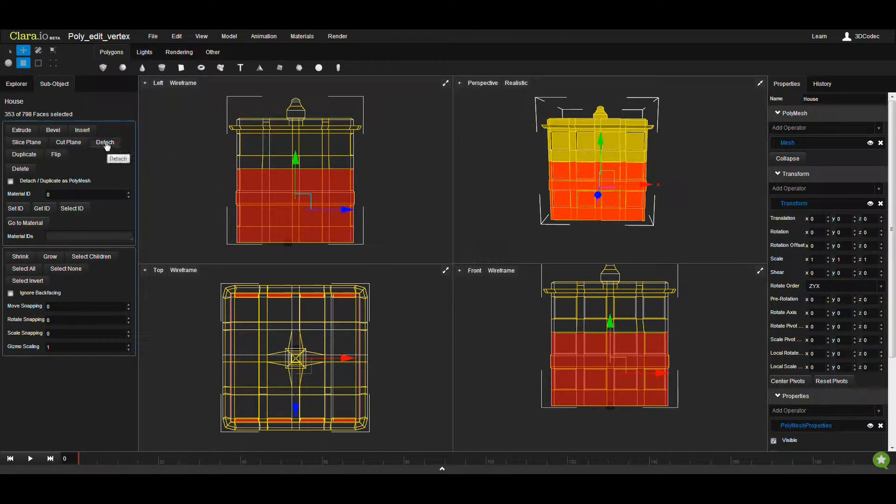
click(105, 142)
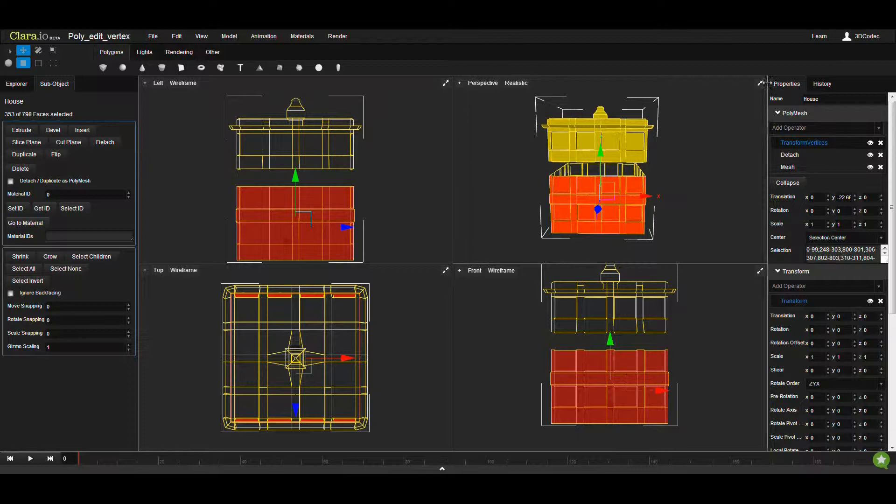
click(760, 83)
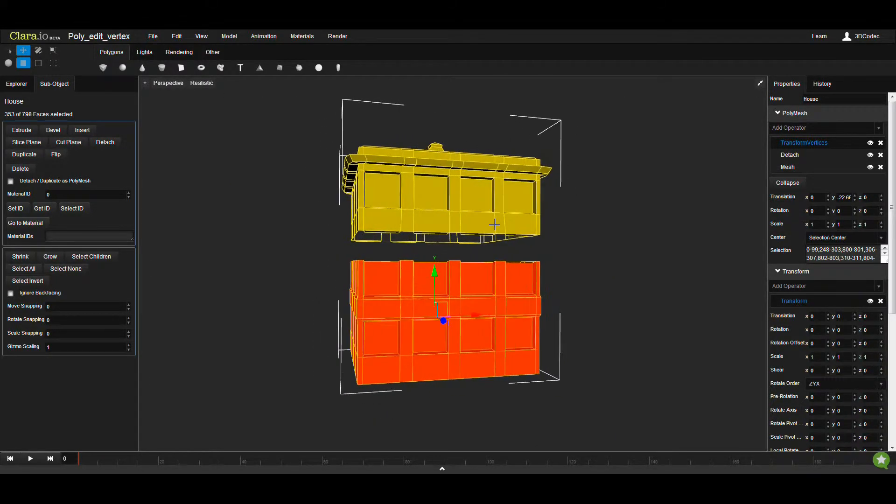
mouse_move(880, 143)
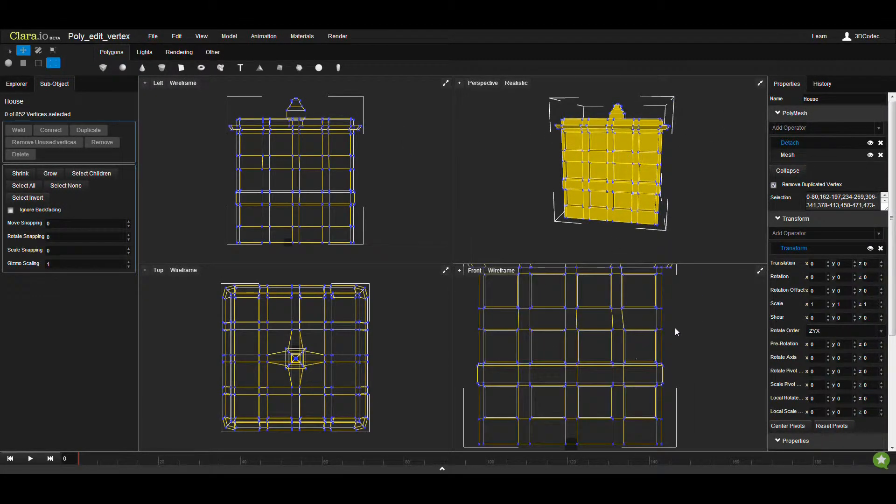
mouse_move(684, 317)
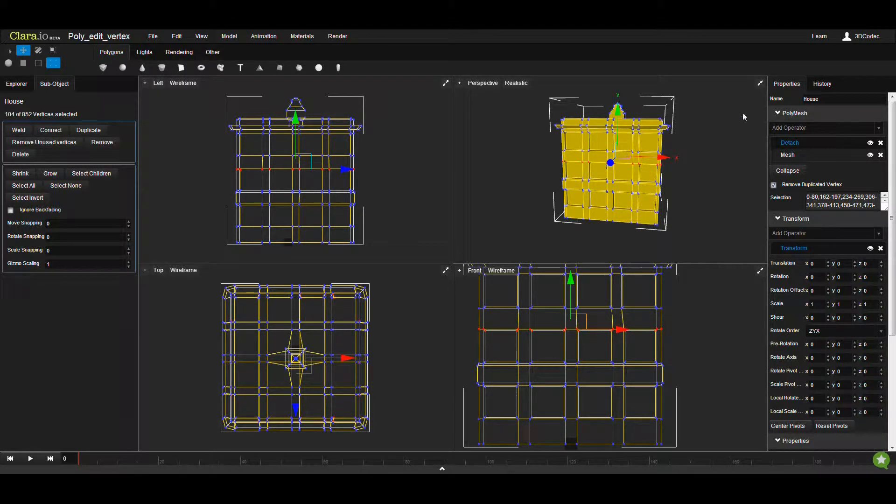
Maximize the Perspective viewport to inspect the detached seam
click(759, 83)
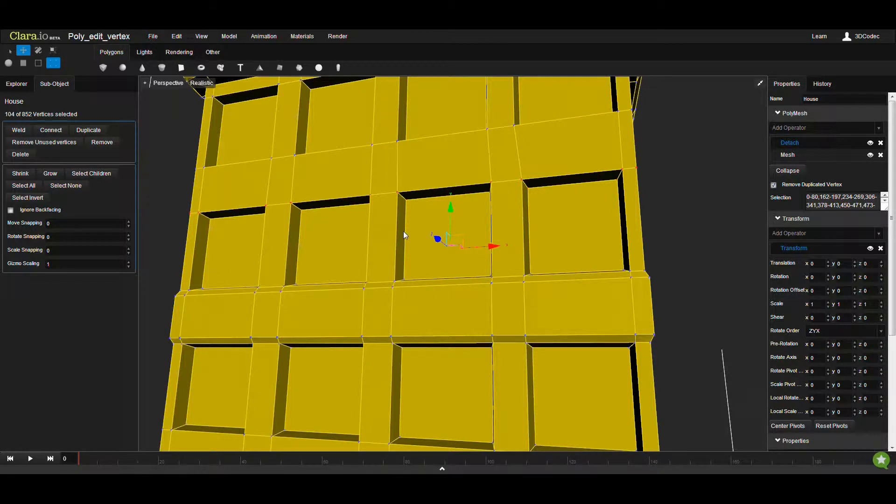
mouse_move(361, 201)
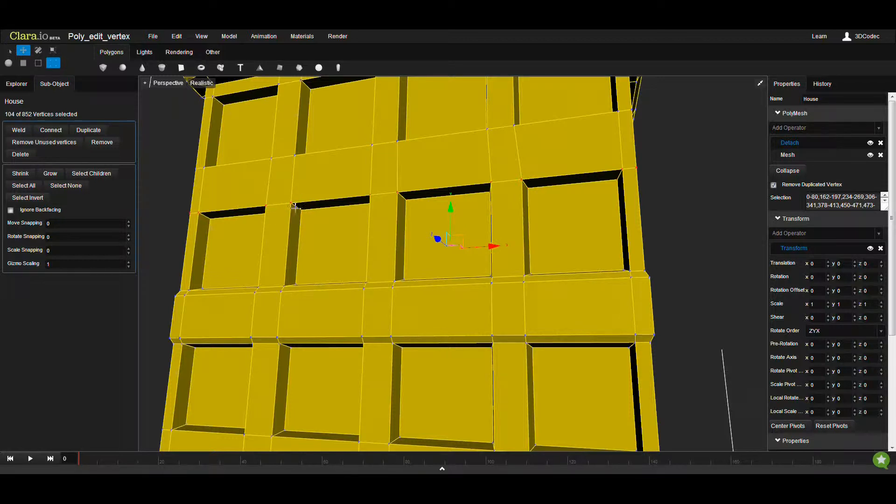
mouse_move(344, 235)
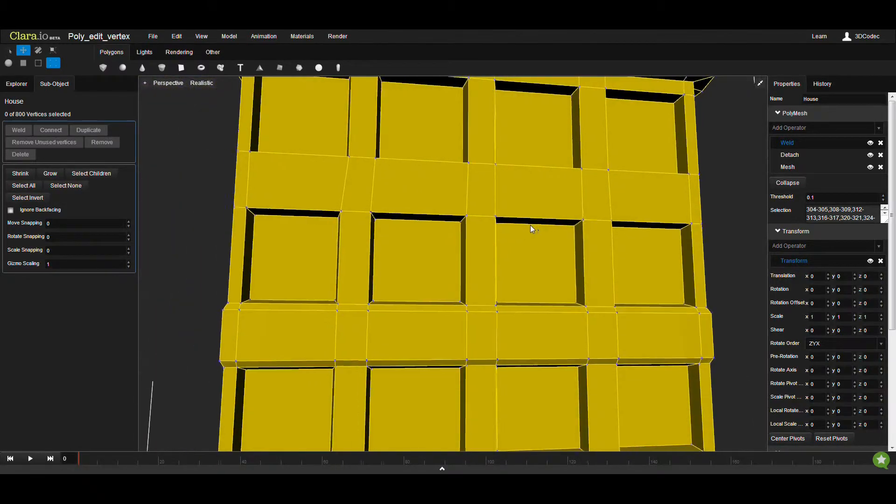
Set the Weld Threshold to 0.01 and move the lower floors to test the seam
drag(532, 229, 649, 235)
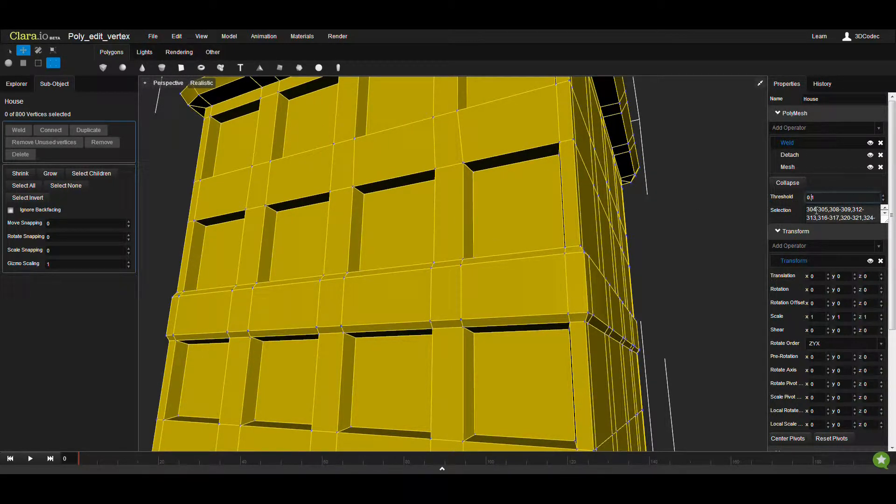
text(0.01)
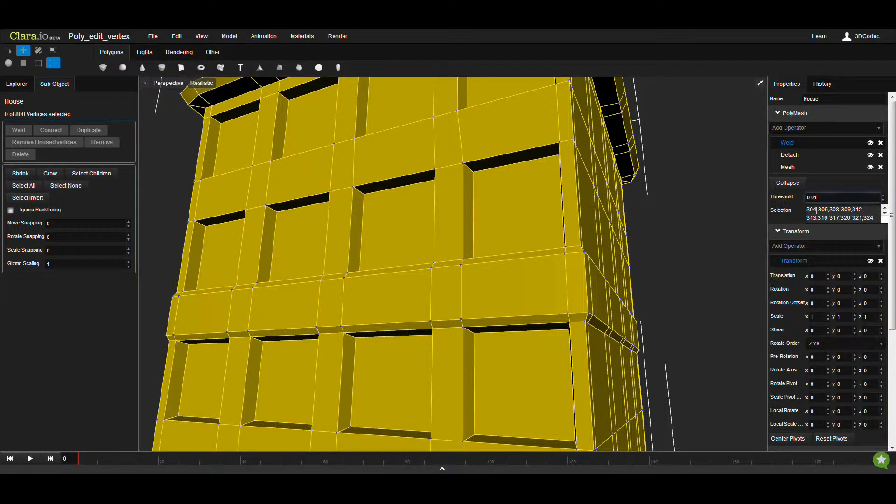
click(840, 196)
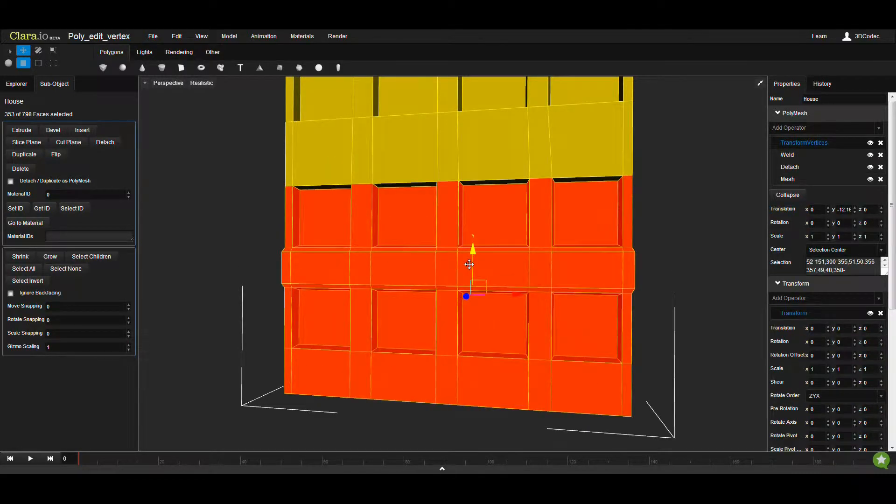
drag(468, 264, 414, 264)
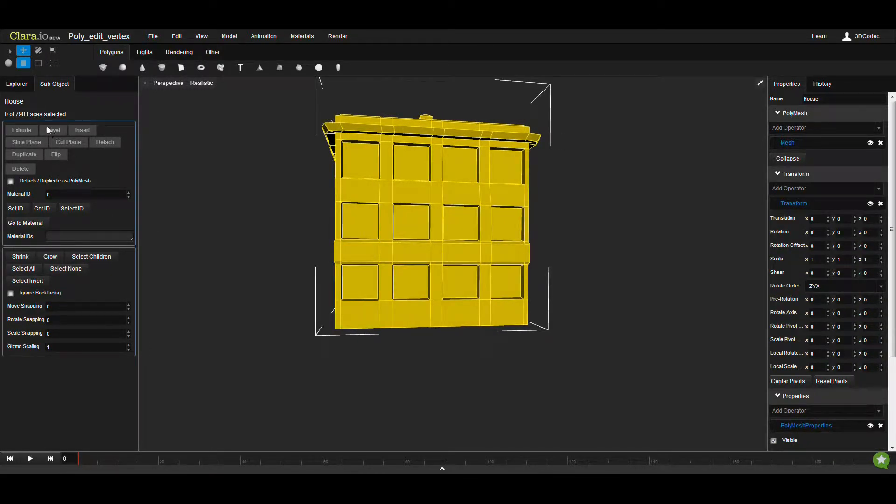
Select four vertices around an upper wall panel and Connect them with new edges
click(52, 63)
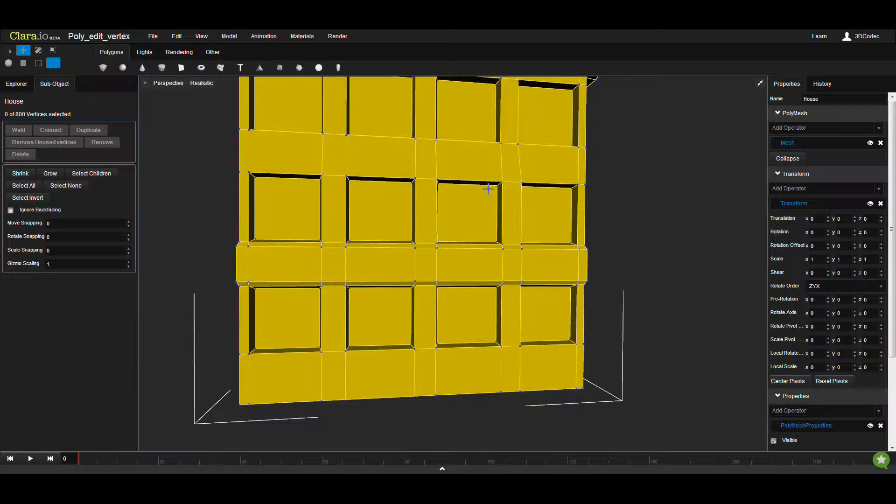
click(513, 140)
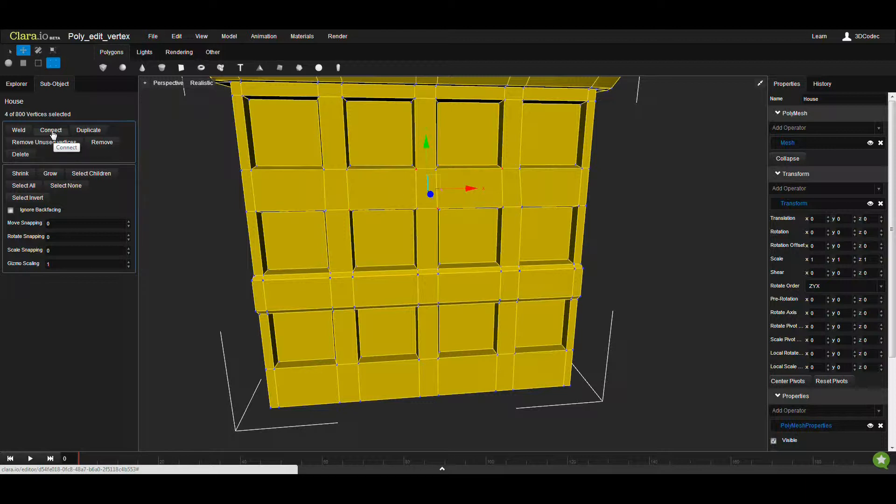
click(50, 129)
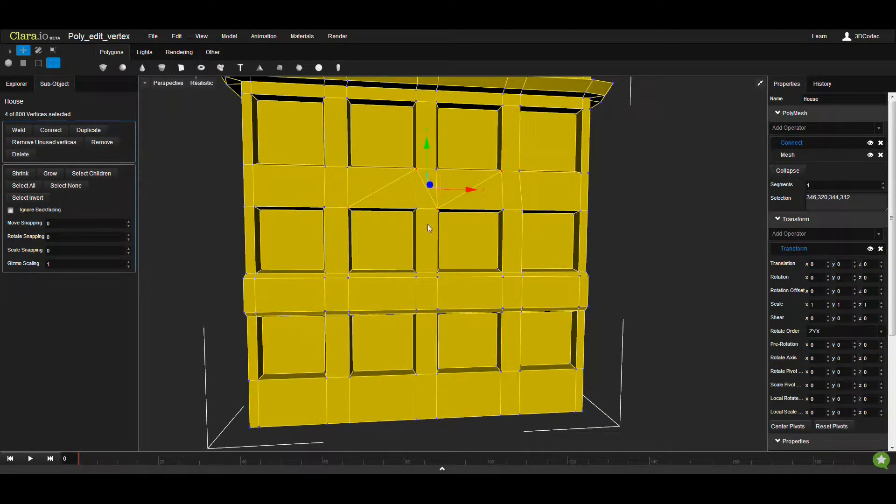
mouse_move(471, 207)
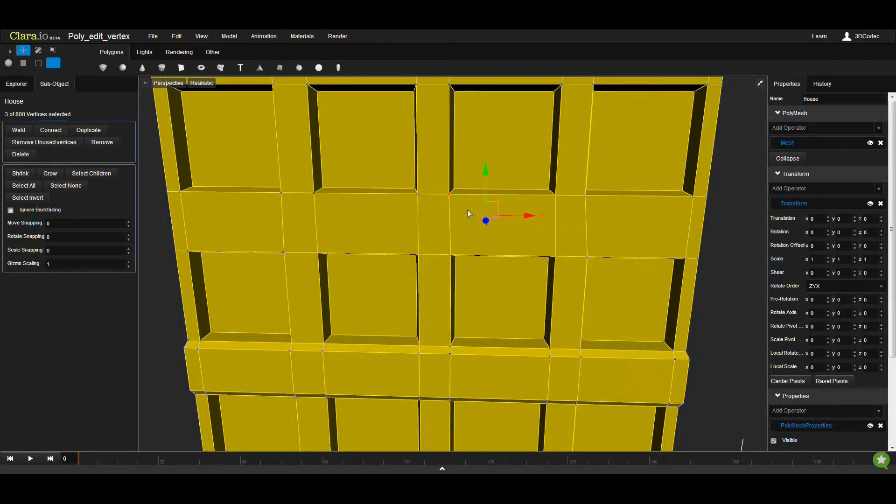
Connect four more wall vertices, adding a diagonal edge across a panel
click(50, 129)
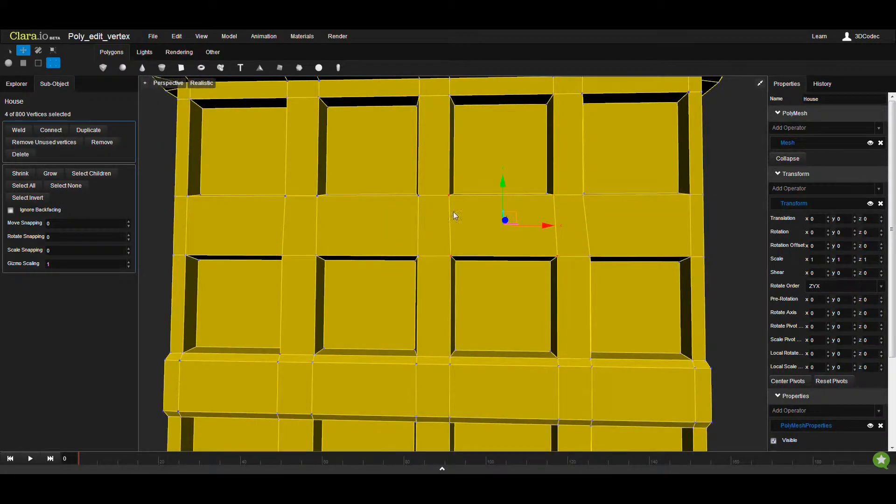
click(51, 129)
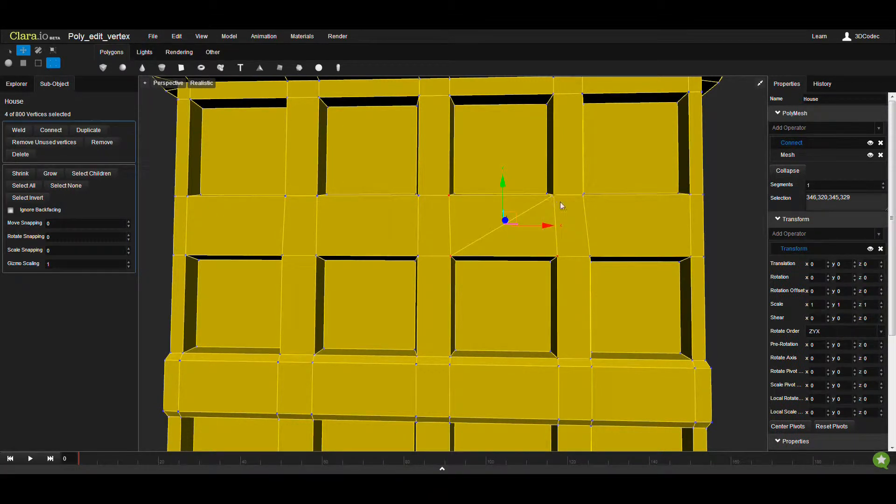
mouse_move(557, 201)
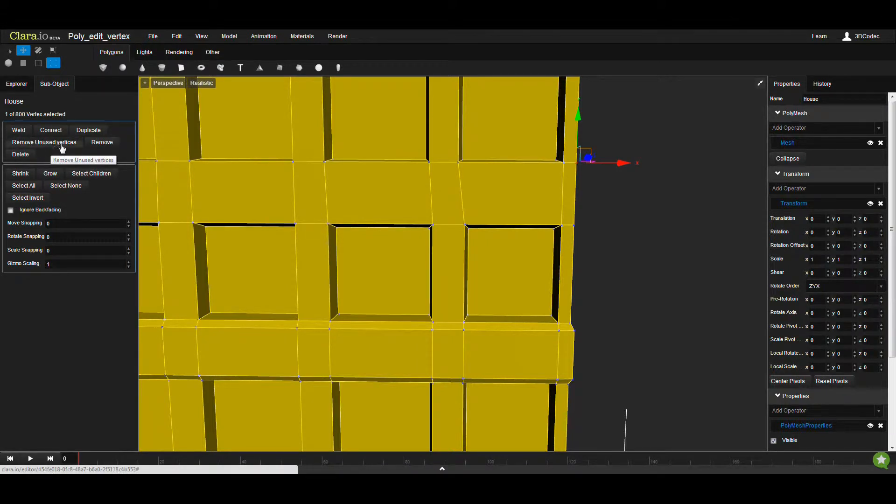
Duplicate a vertex, clear the loose copy as unused, and zoom out to see the house
click(89, 129)
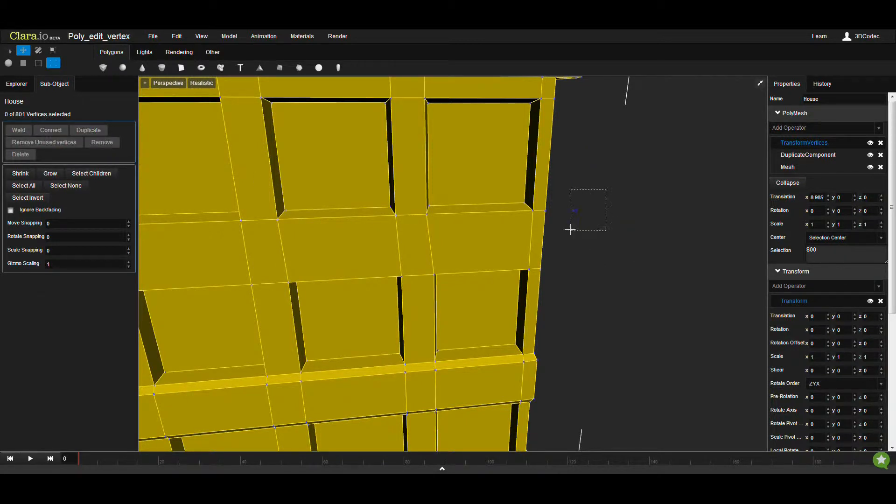
click(573, 211)
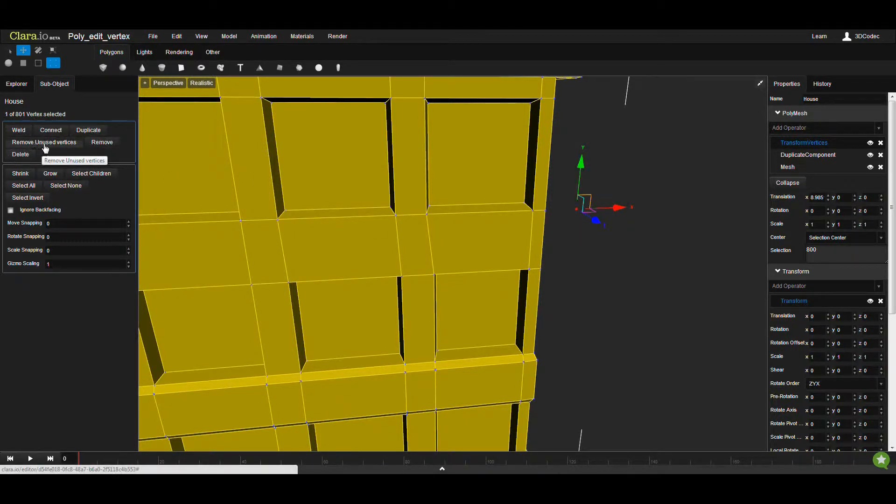
click(44, 142)
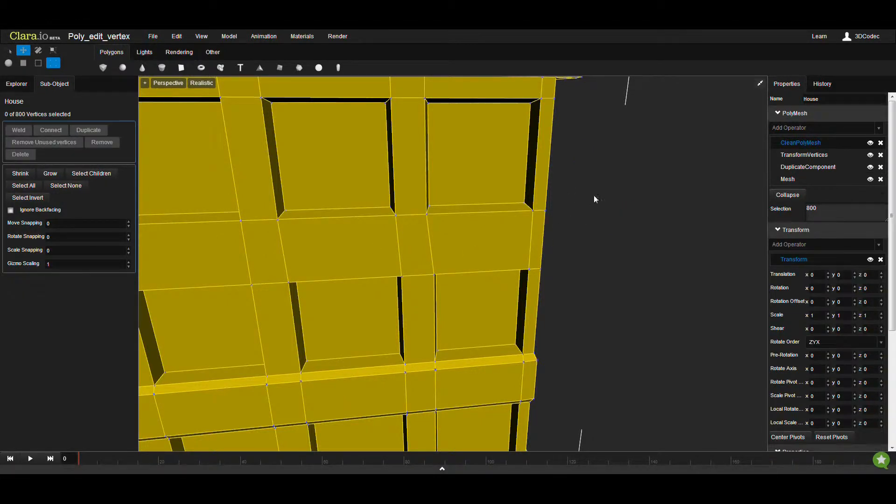
drag(594, 199, 560, 243)
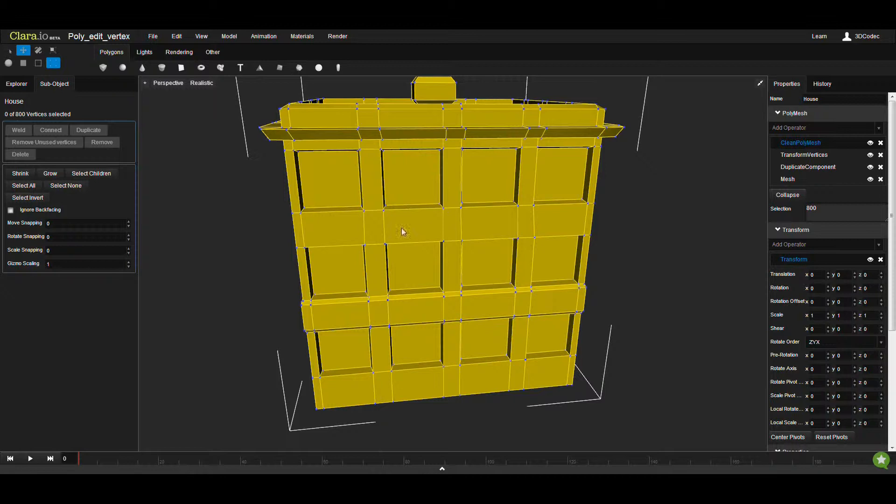
mouse_move(880, 143)
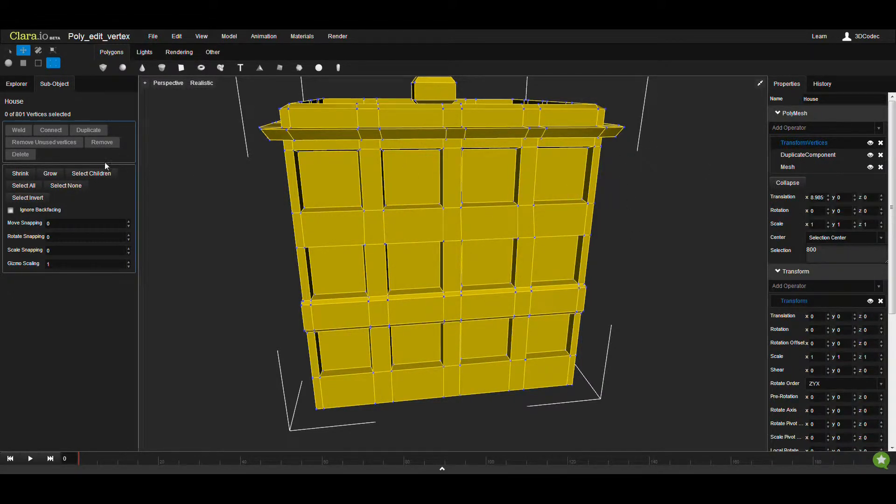
drag(334, 94, 266, 225)
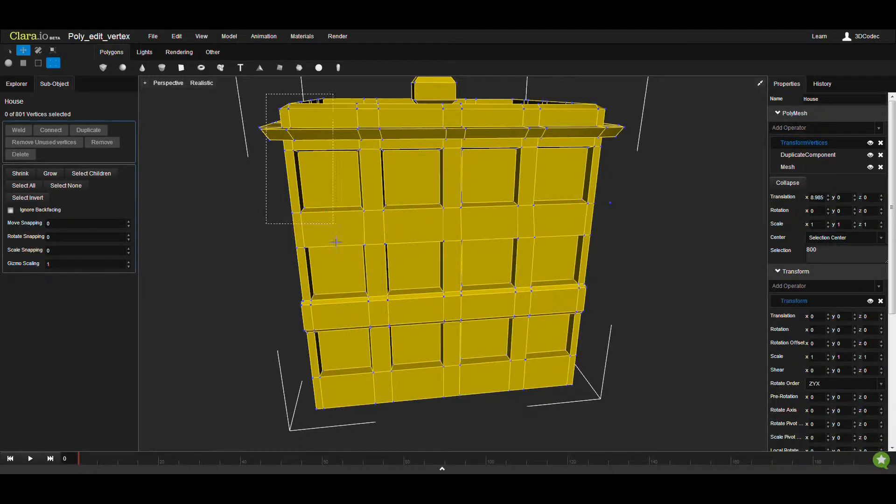
drag(266, 93, 337, 224)
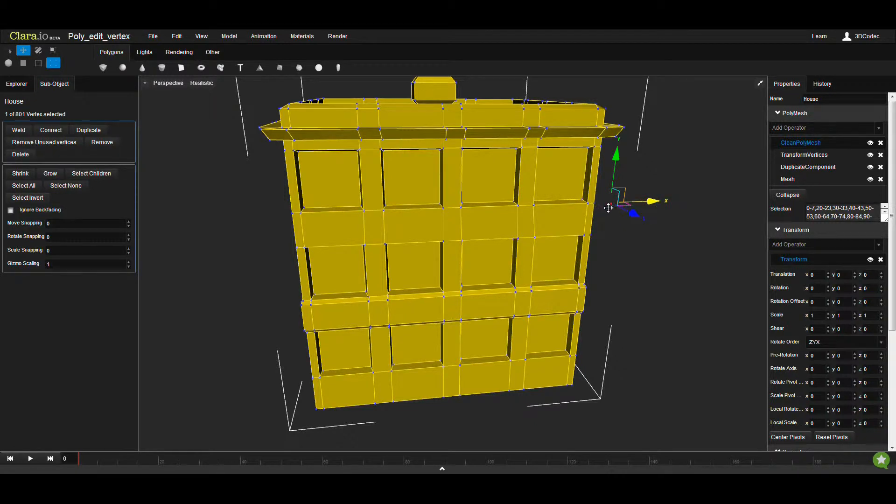
mouse_move(543, 207)
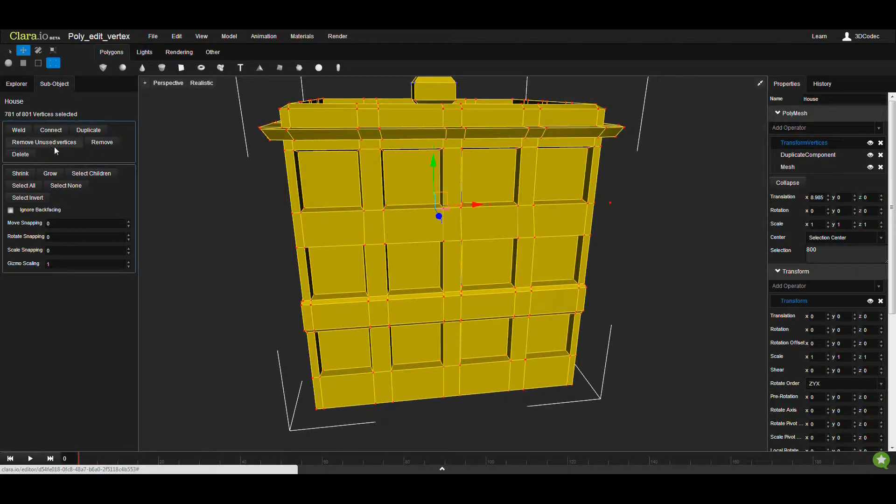
click(44, 142)
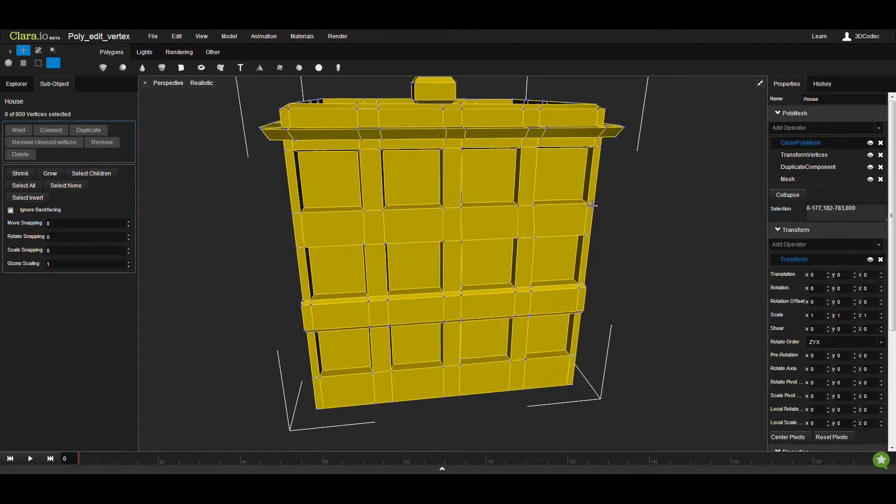
mouse_move(814, 148)
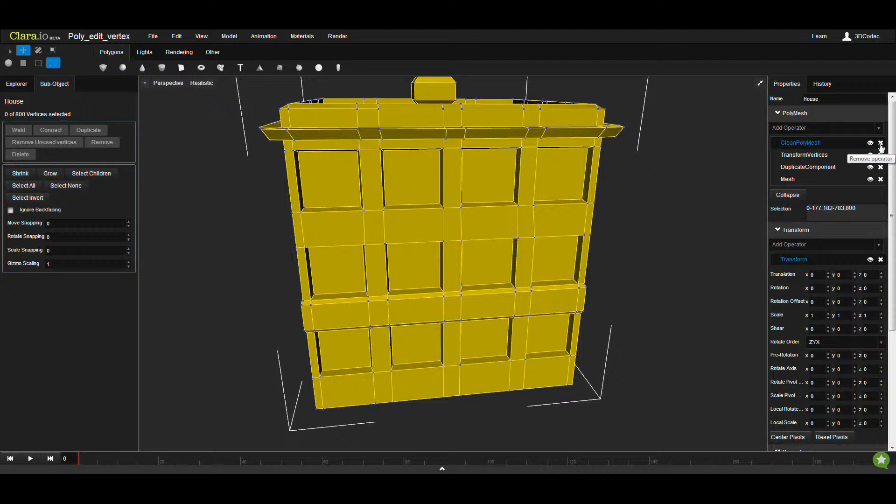
click(880, 142)
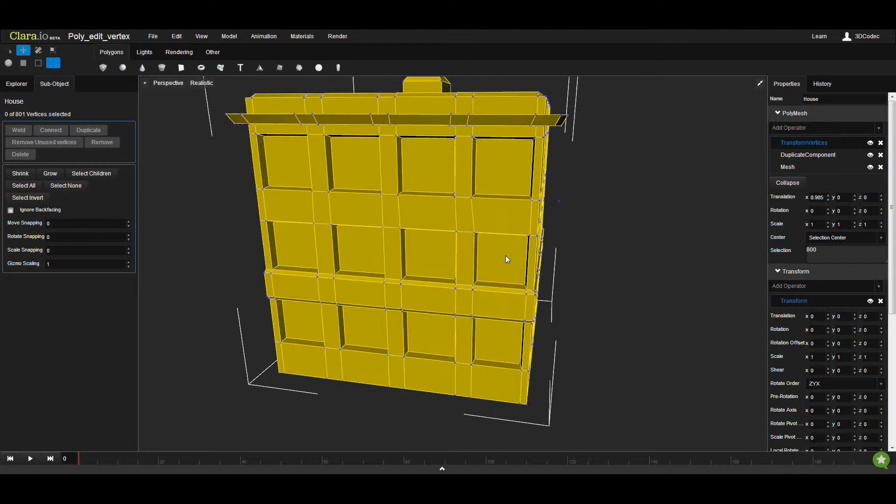
drag(506, 259, 392, 207)
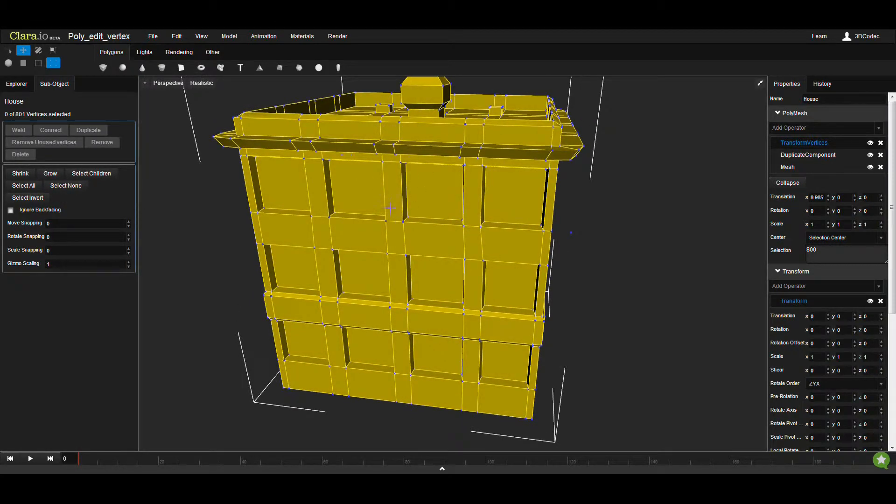
mouse_move(16, 83)
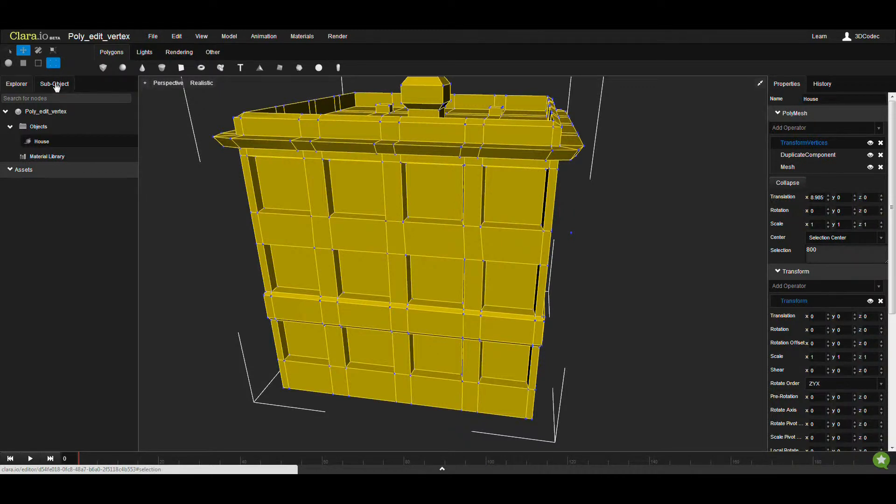
Apply Remove Unused Vertices to the whole House object at object level
click(8, 63)
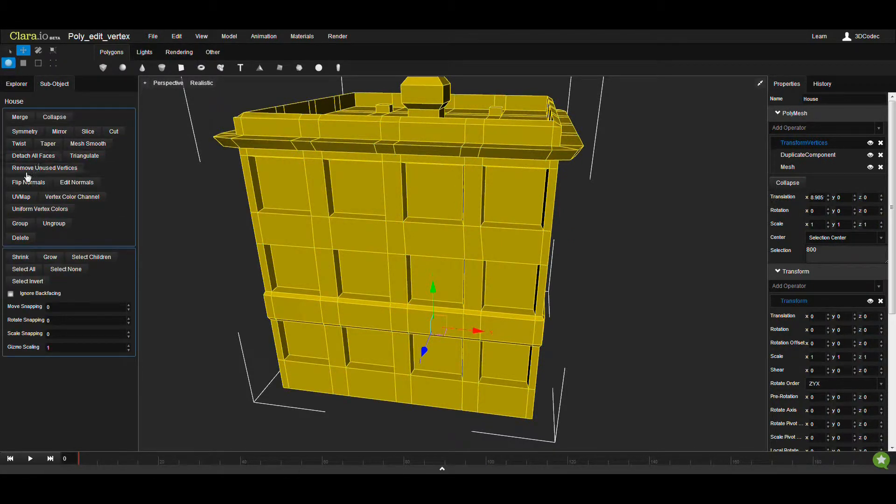
mouse_move(45, 168)
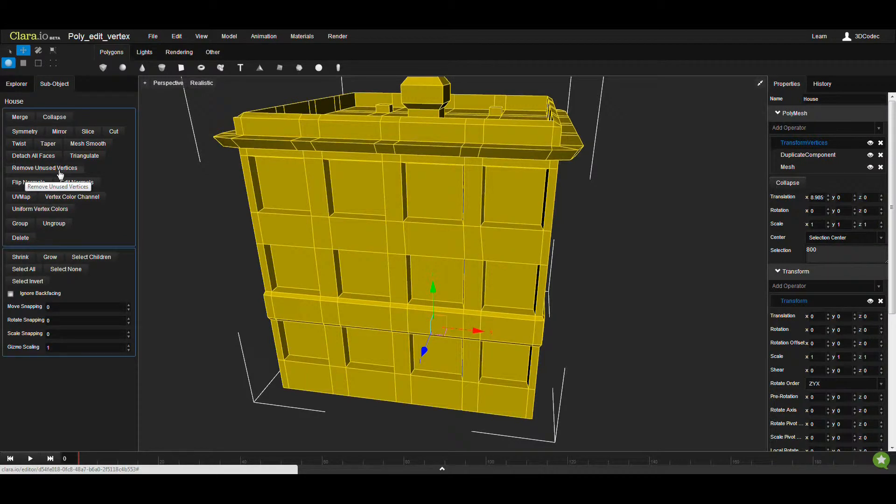
mouse_move(59, 131)
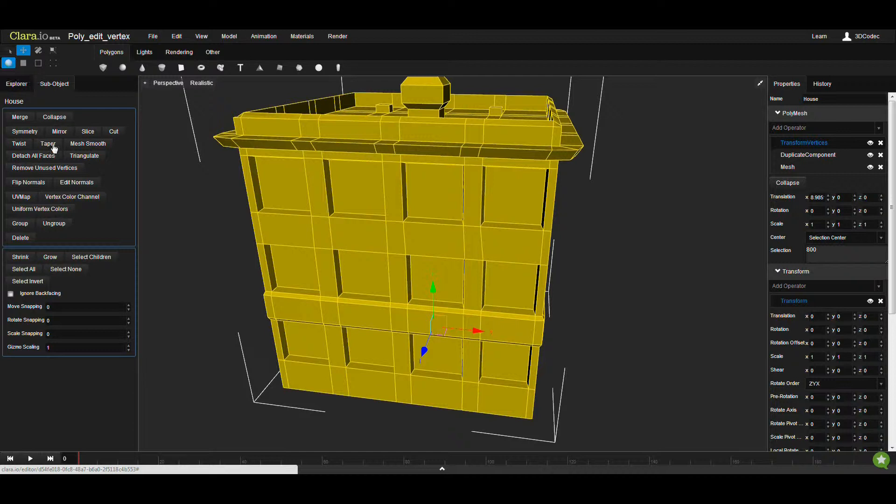
mouse_move(44, 167)
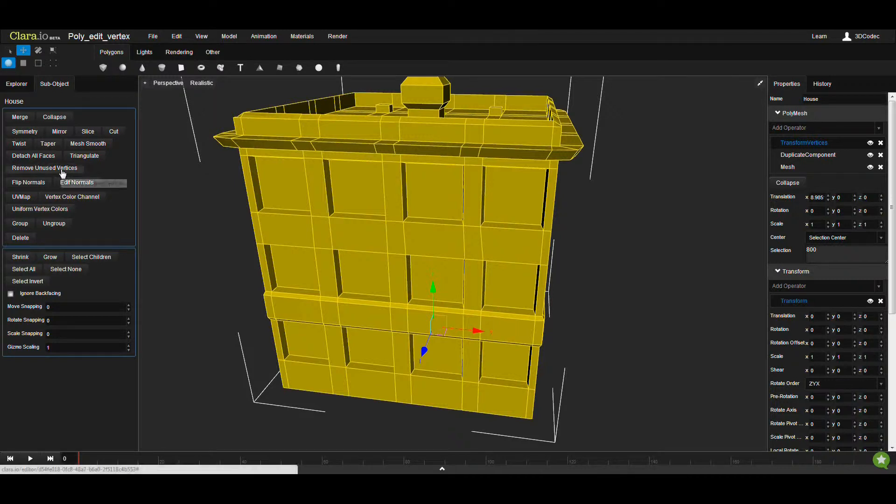
click(44, 167)
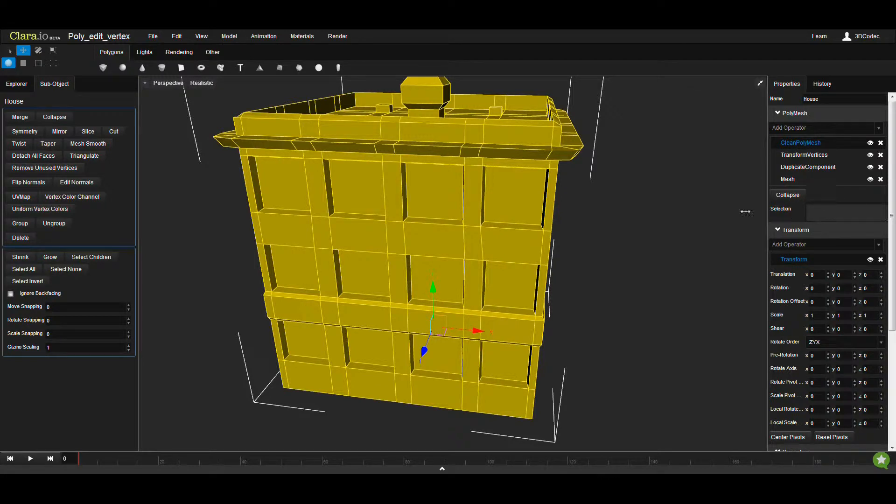
mouse_move(79, 80)
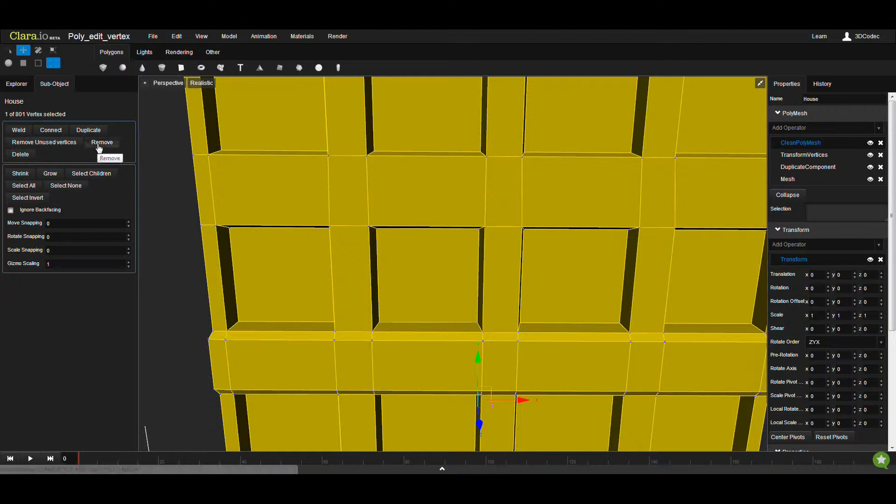
mouse_move(308, 181)
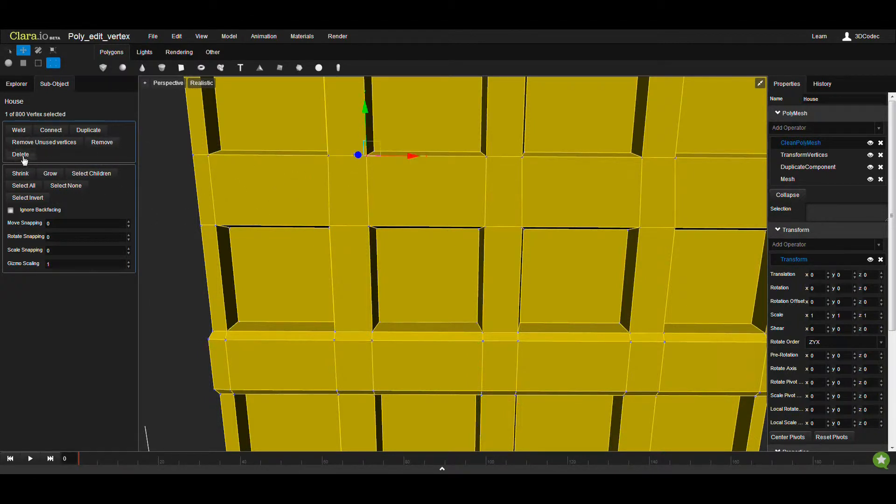
Try Delete on the wall vertex, then Remove it so surrounding faces merge
click(20, 154)
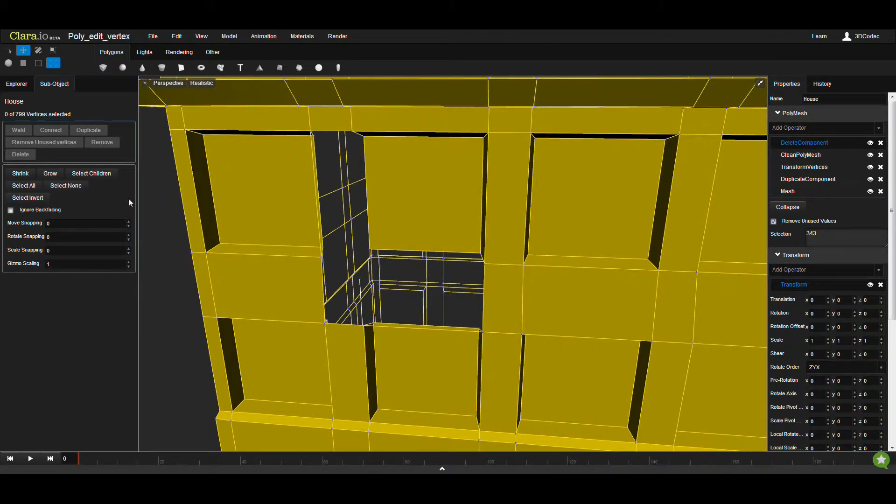
mouse_move(881, 142)
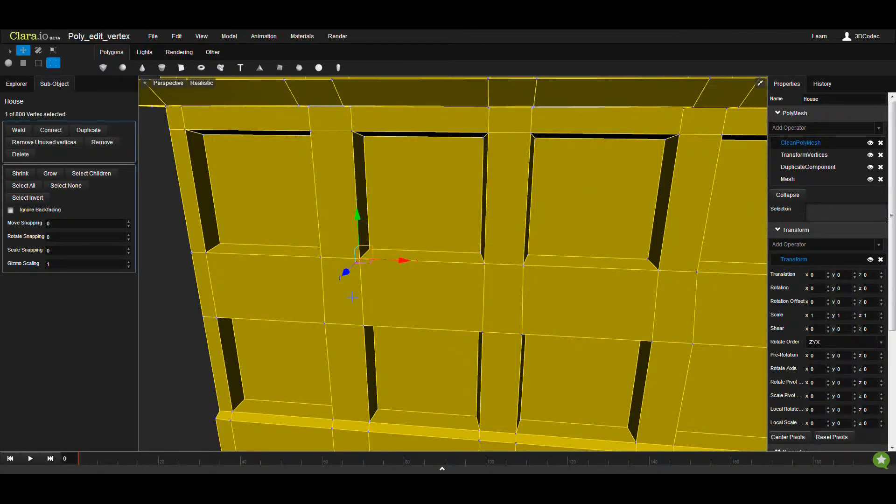
click(102, 142)
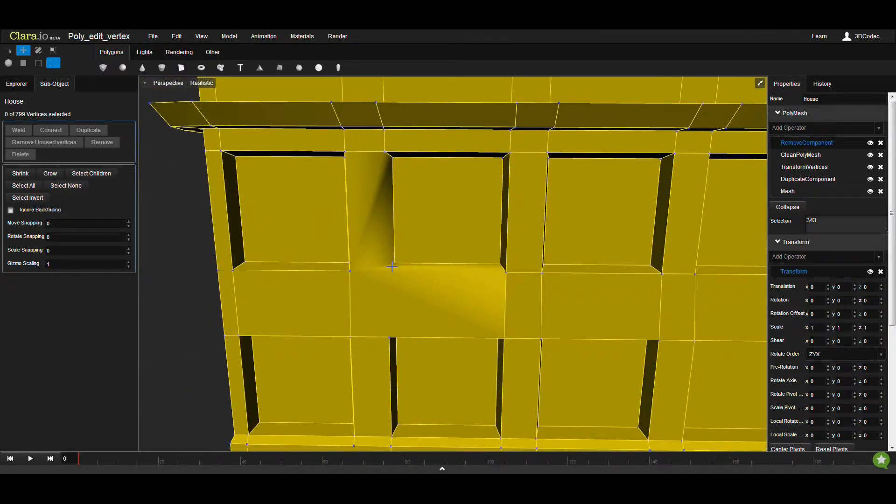
mouse_move(384, 175)
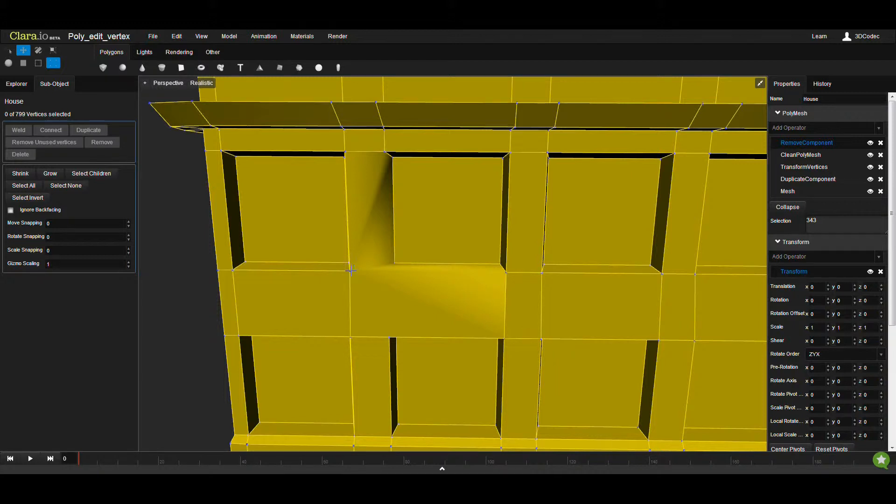
mouse_move(398, 219)
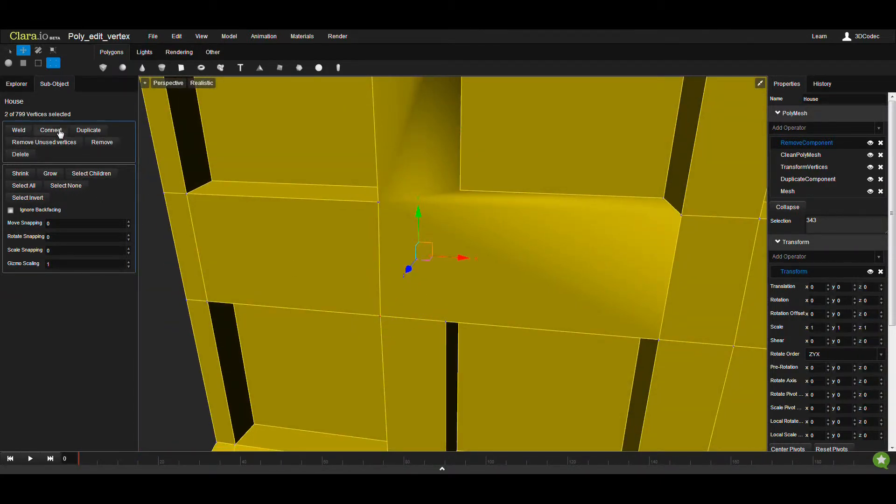
Connect vertex pairs around the removed vertex at the window corner, then add an operator
click(51, 130)
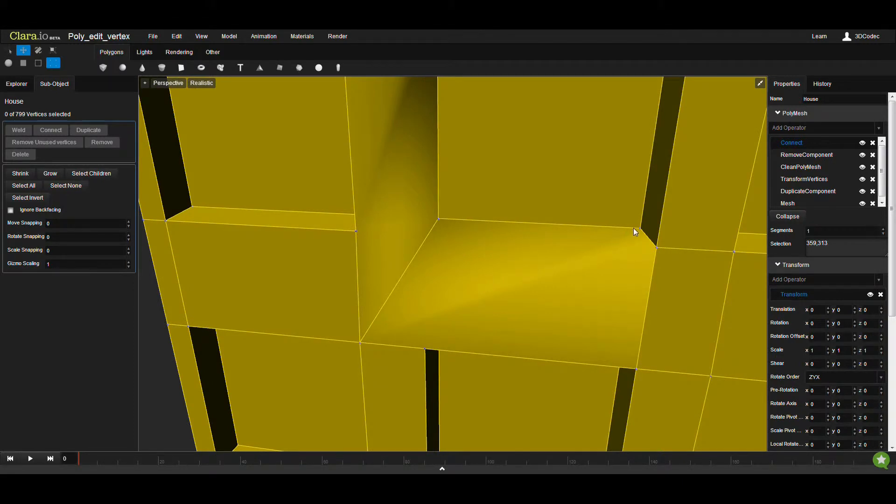
mouse_move(657, 239)
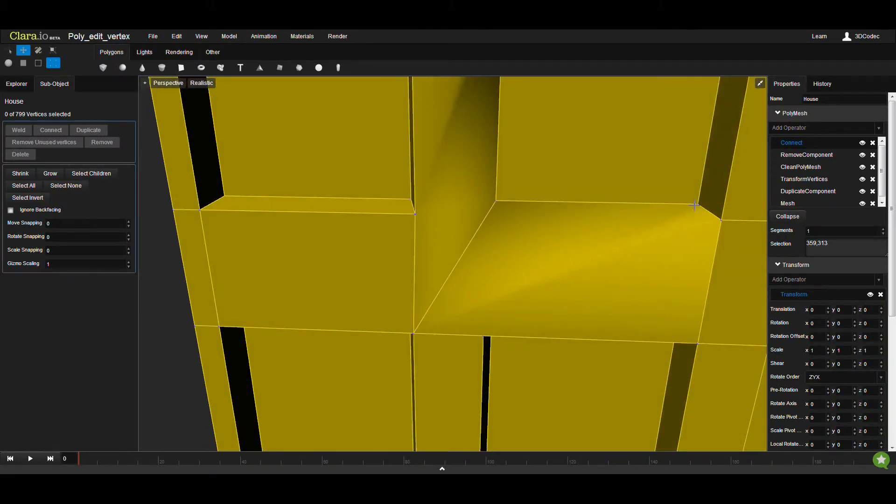
click(694, 206)
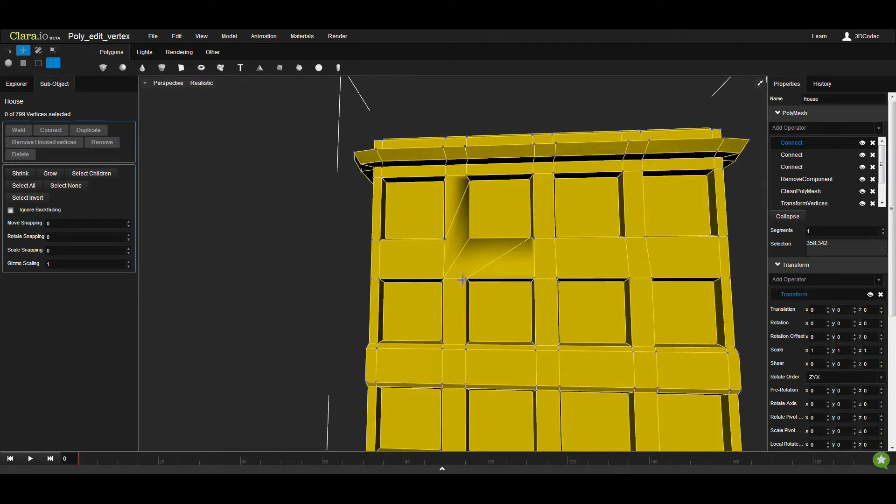
click(825, 127)
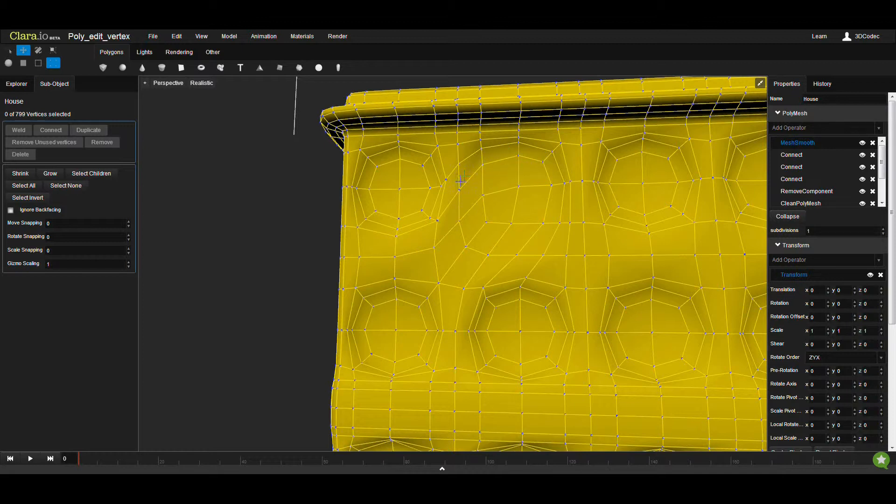
mouse_move(476, 157)
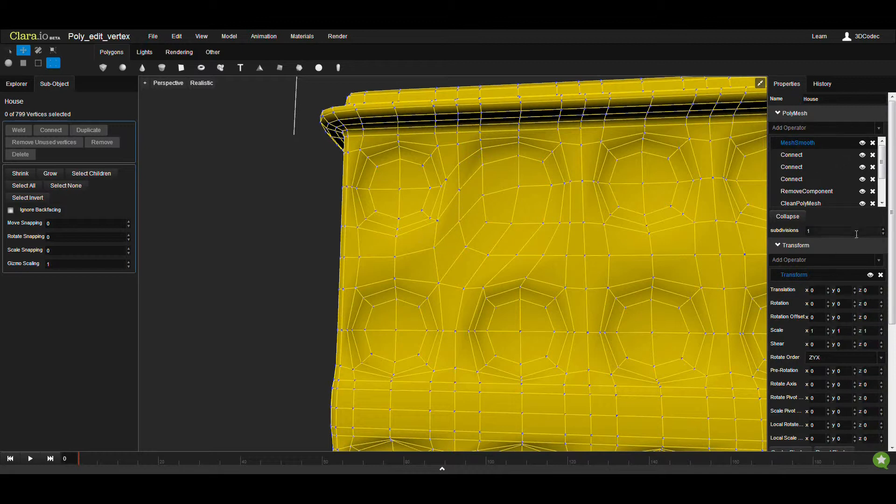
Set MeshSmooth to 2 subdivisions and delete the Connect operations from the stack
text(2)
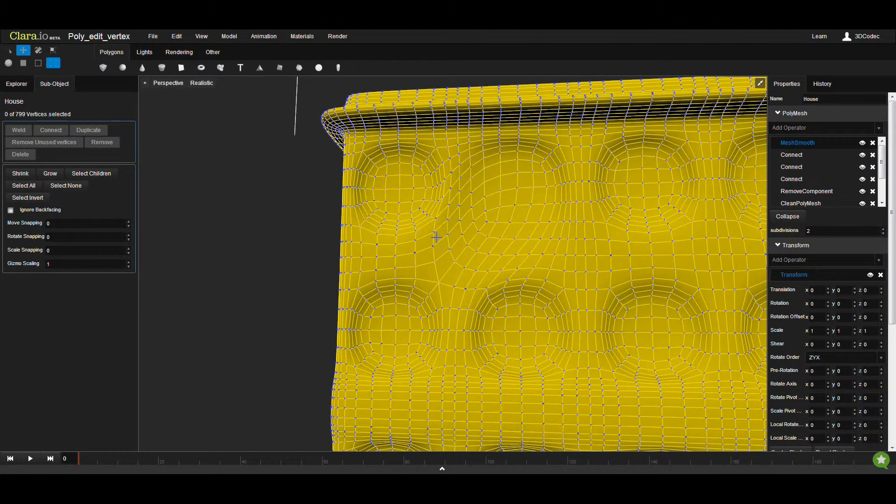
mouse_move(840, 159)
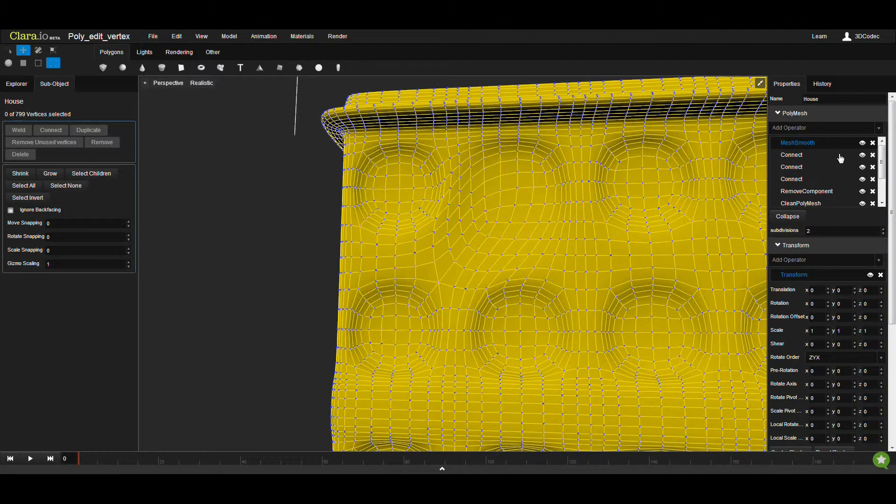
mouse_move(873, 162)
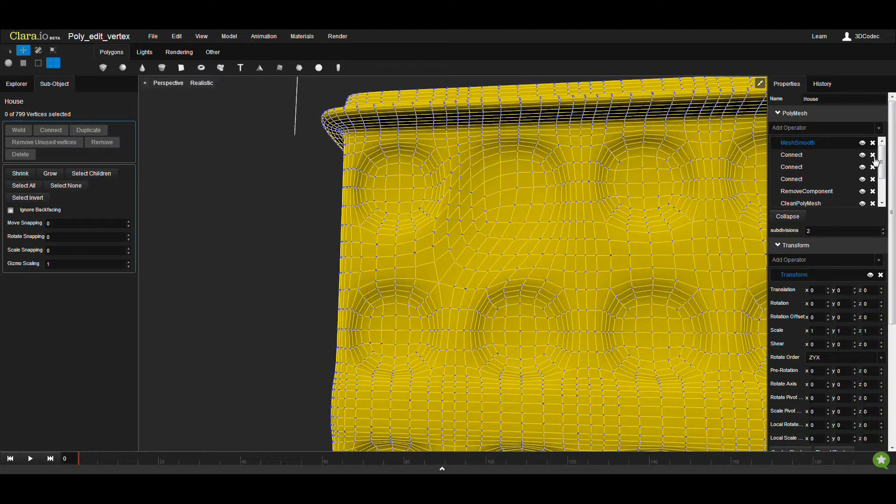
click(872, 166)
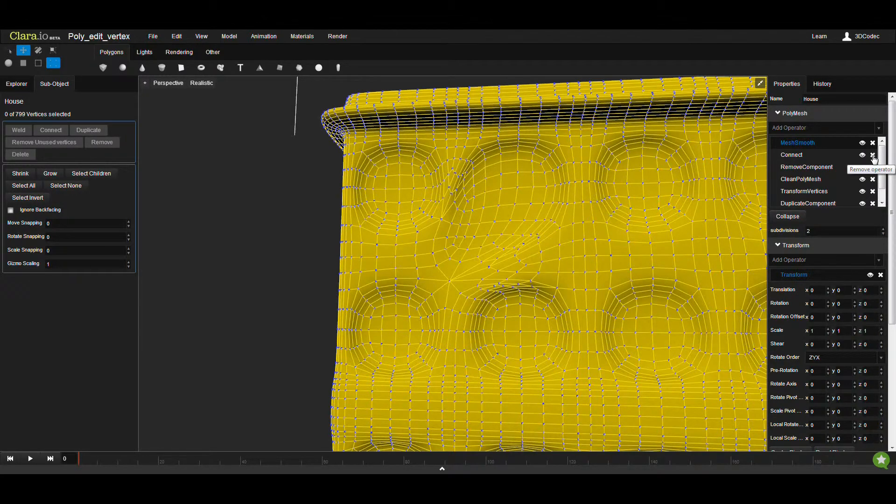
click(872, 155)
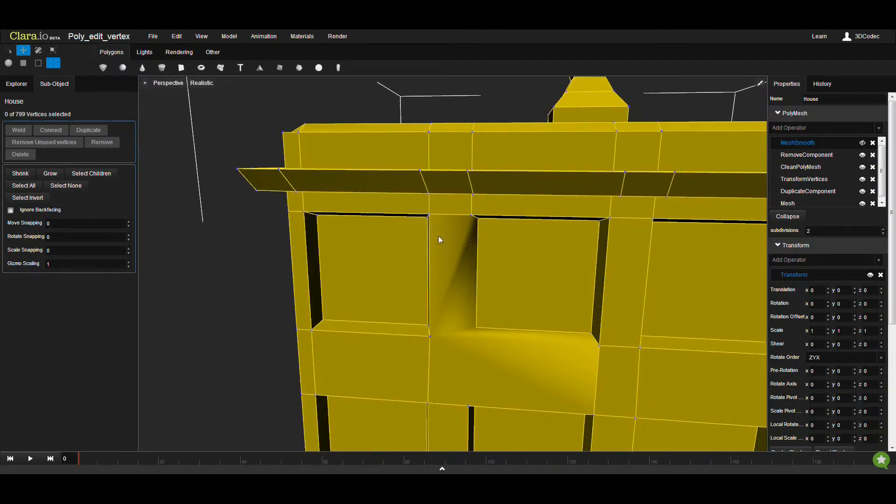
Inspect the L-shaped face, delete MeshSmooth, and connect two corner vertices with an edge
click(22, 63)
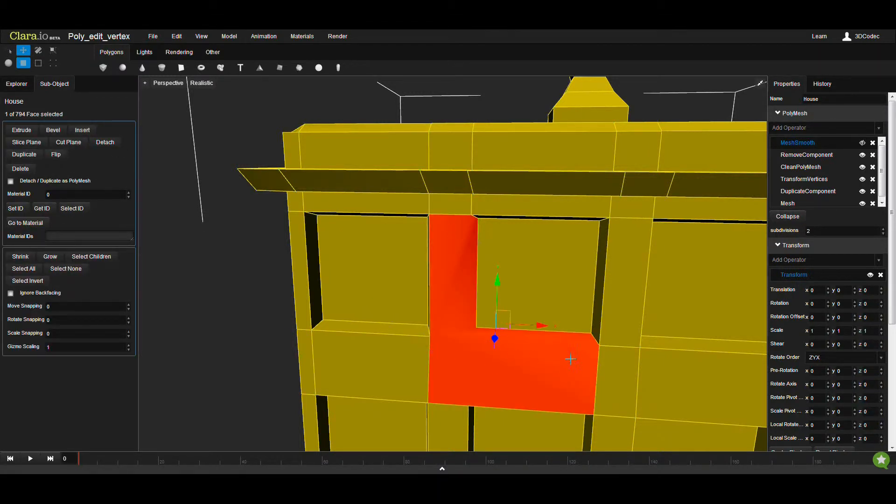
click(53, 63)
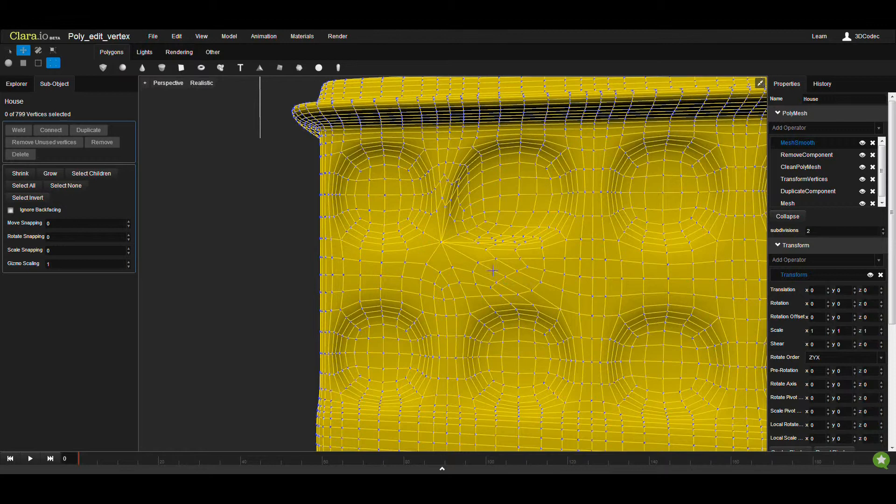
mouse_move(422, 234)
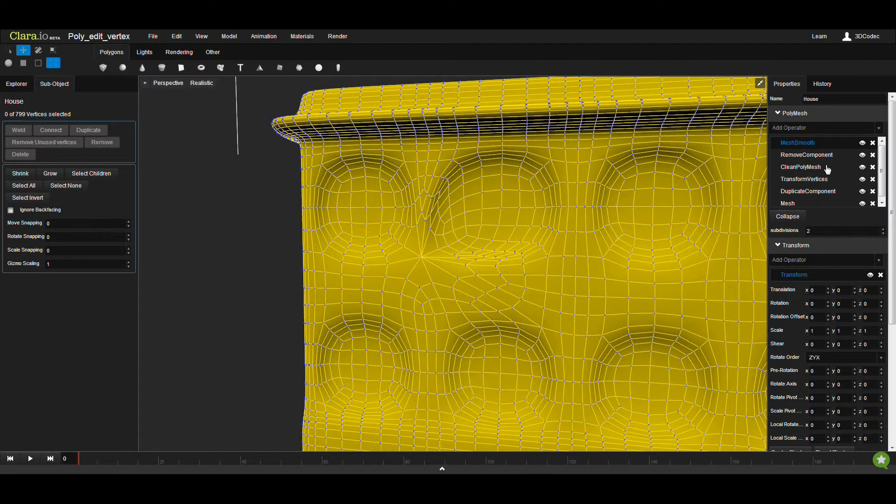
mouse_move(872, 143)
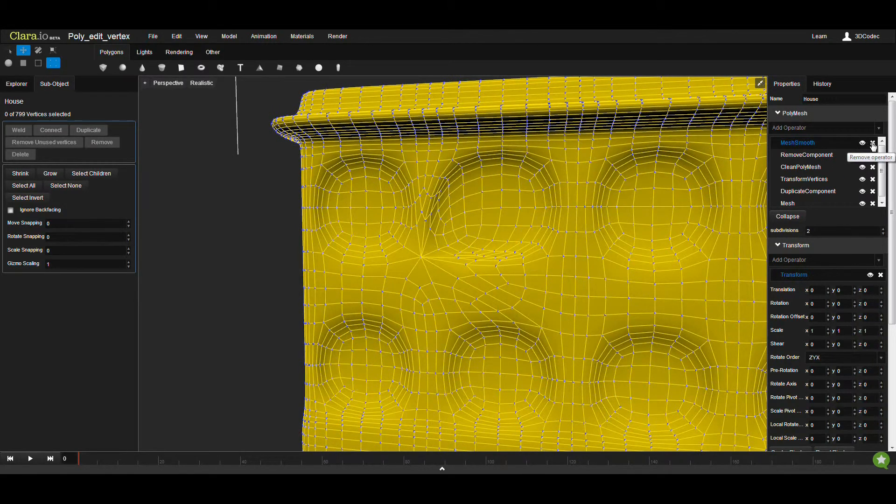
click(872, 143)
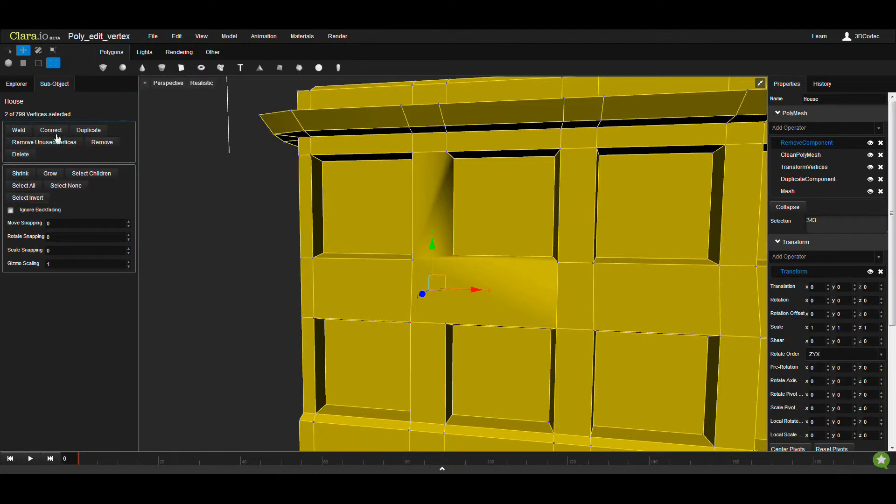
click(825, 128)
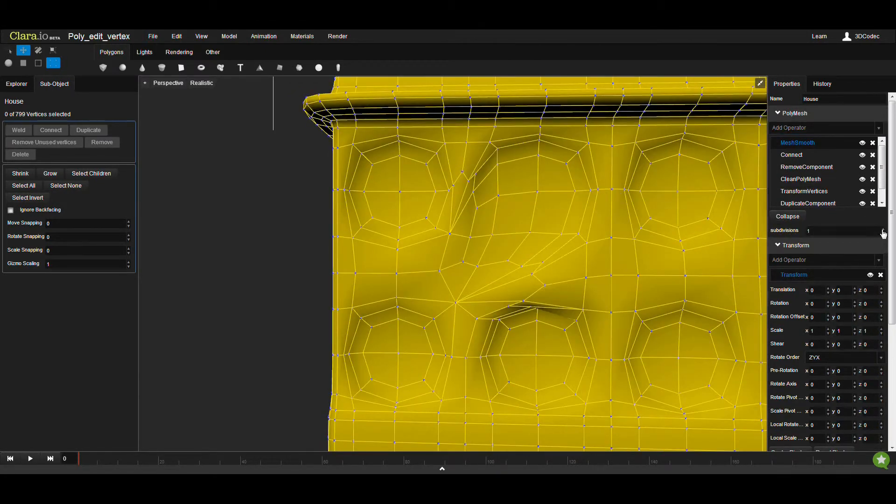
Connect the sunken window corner vertices, then re-add MeshSmooth and raise its subdivisions
click(883, 228)
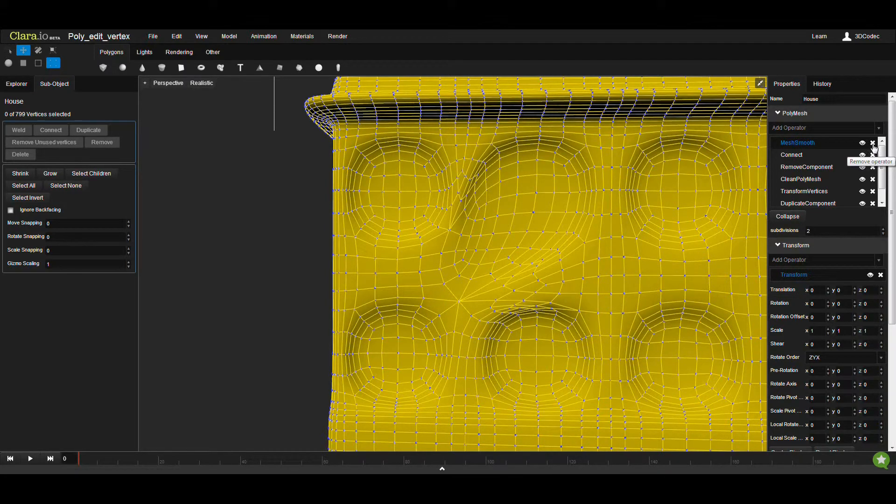
click(873, 142)
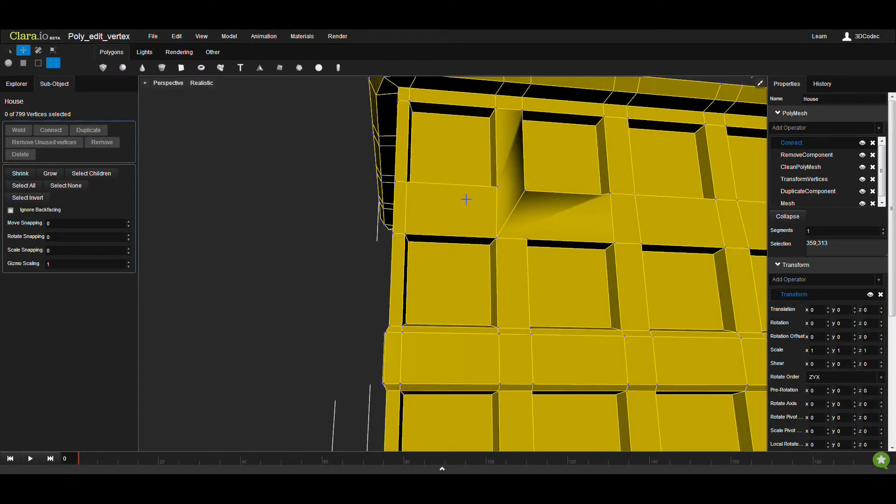
mouse_move(528, 246)
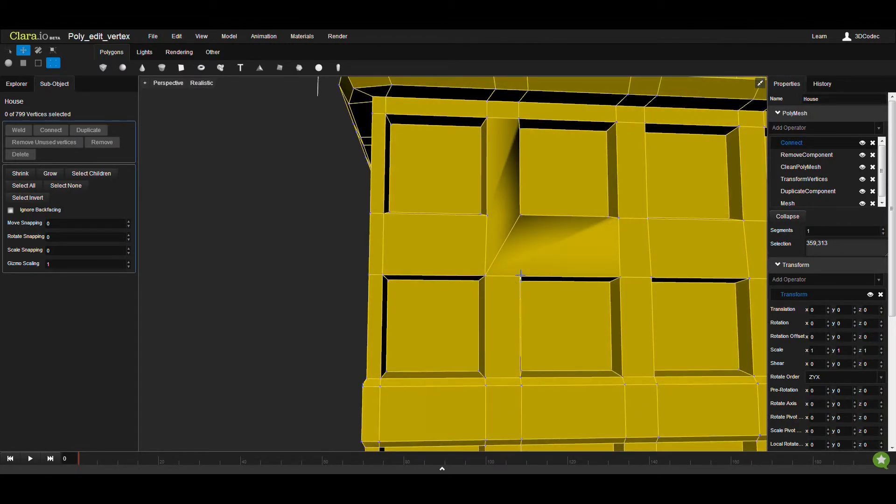
click(519, 276)
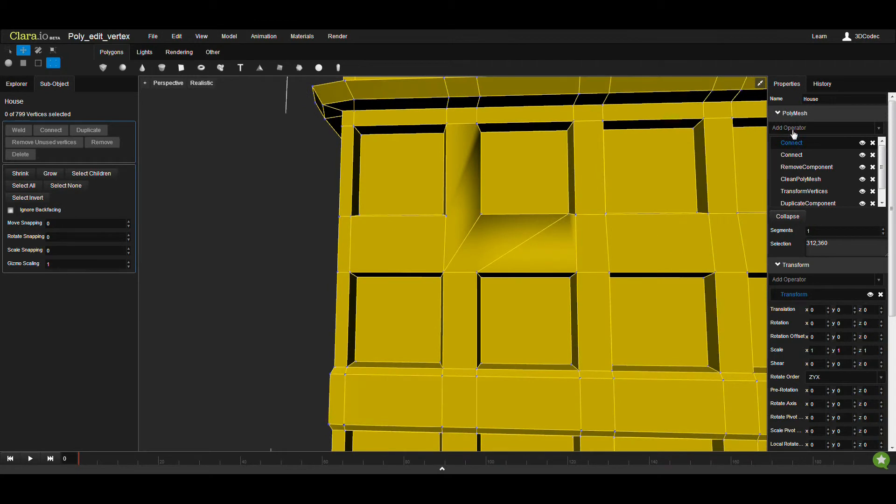
text(mesh)
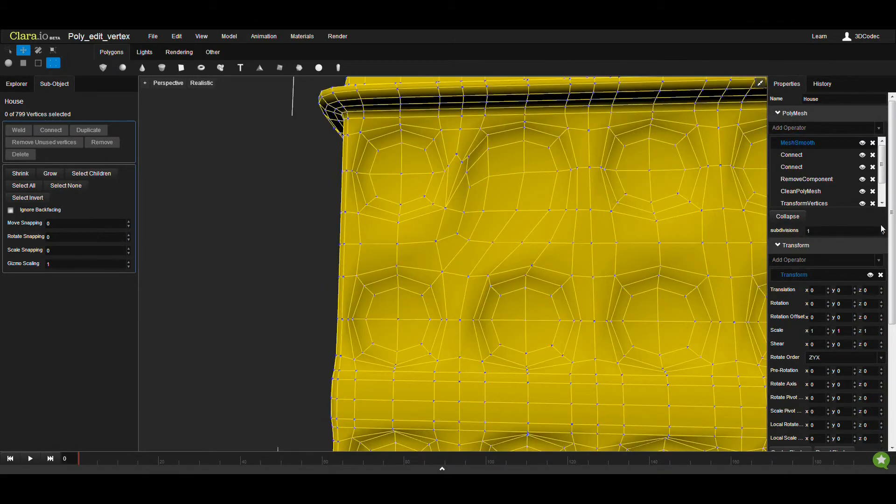
click(878, 228)
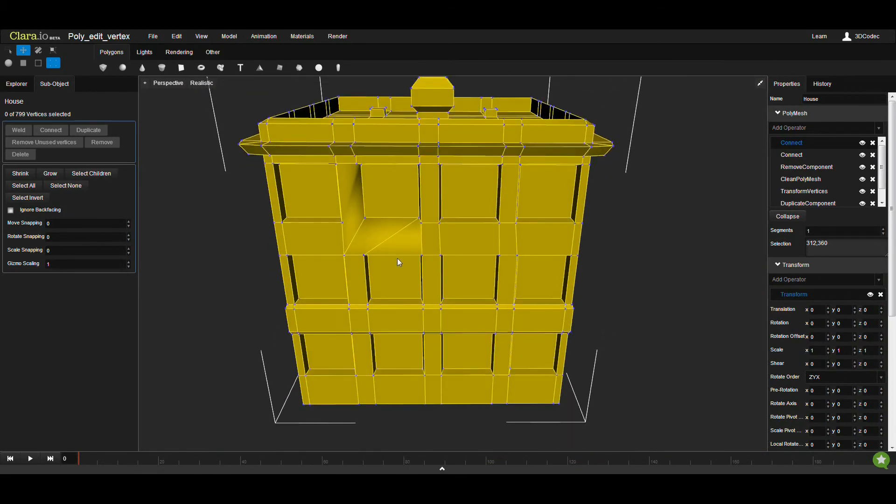
mouse_move(491, 237)
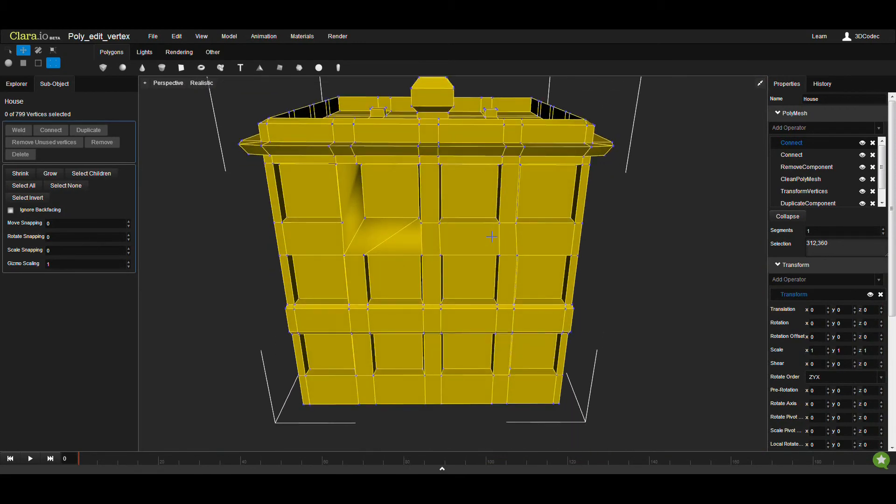